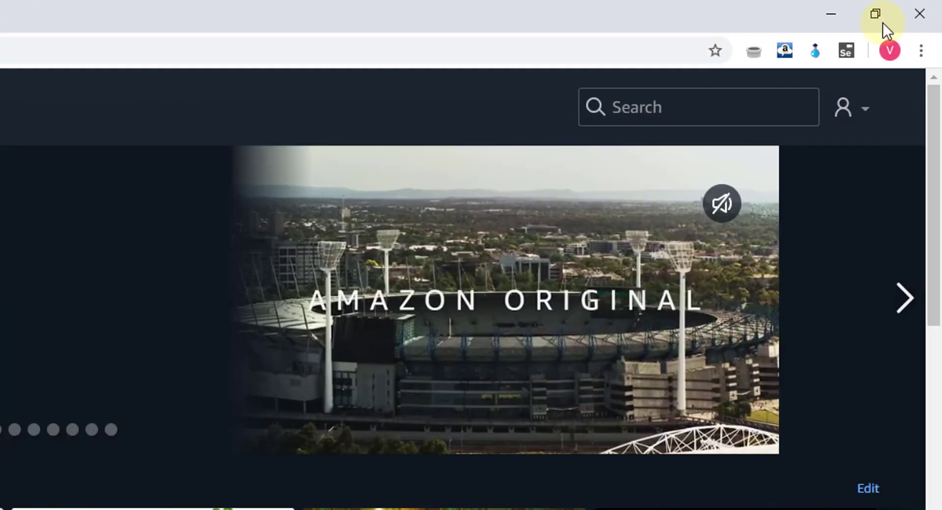
Go to the Account & Settings page from the profile menu
click(842, 108)
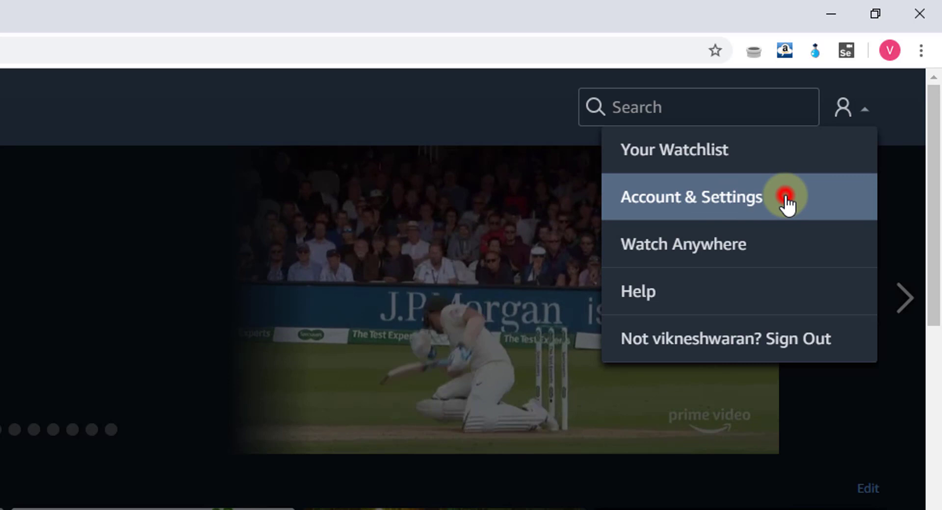
click(691, 197)
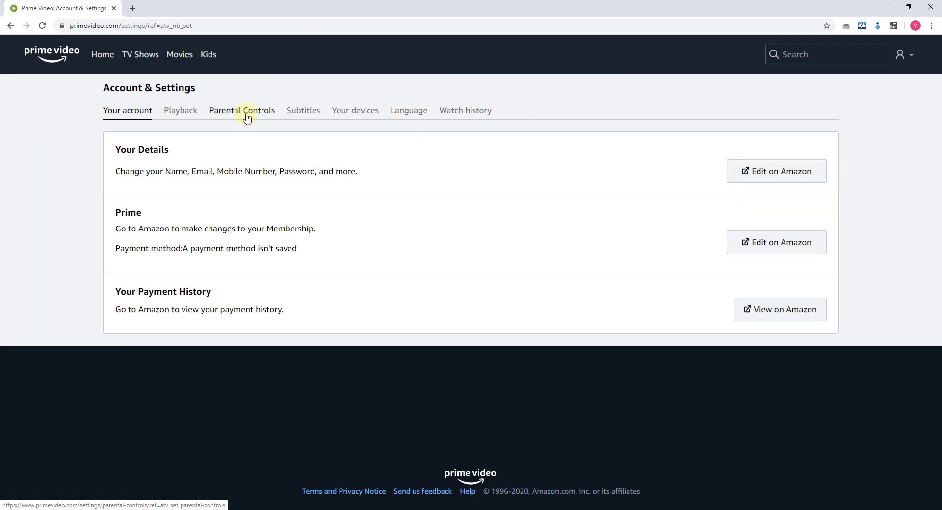
Enter Parental Controls and start changing the Prime Video PIN
click(241, 111)
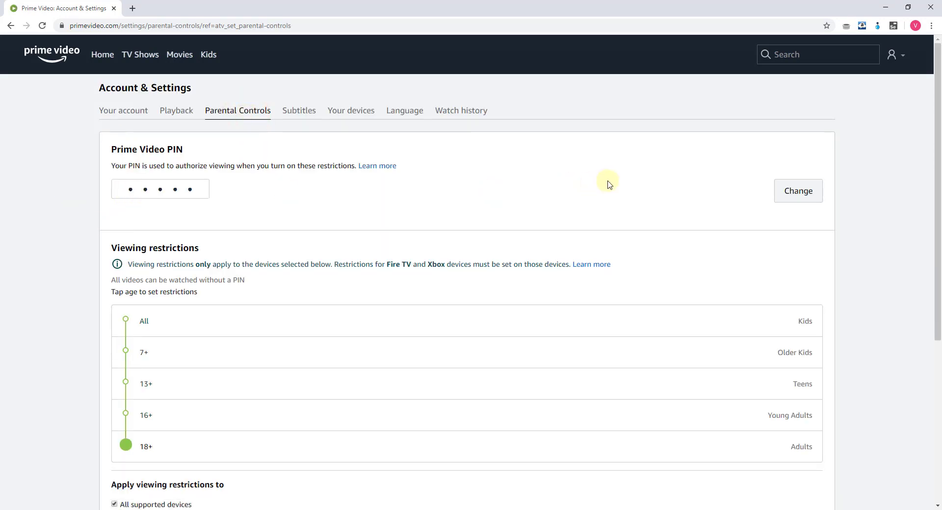
mouse_move(200, 342)
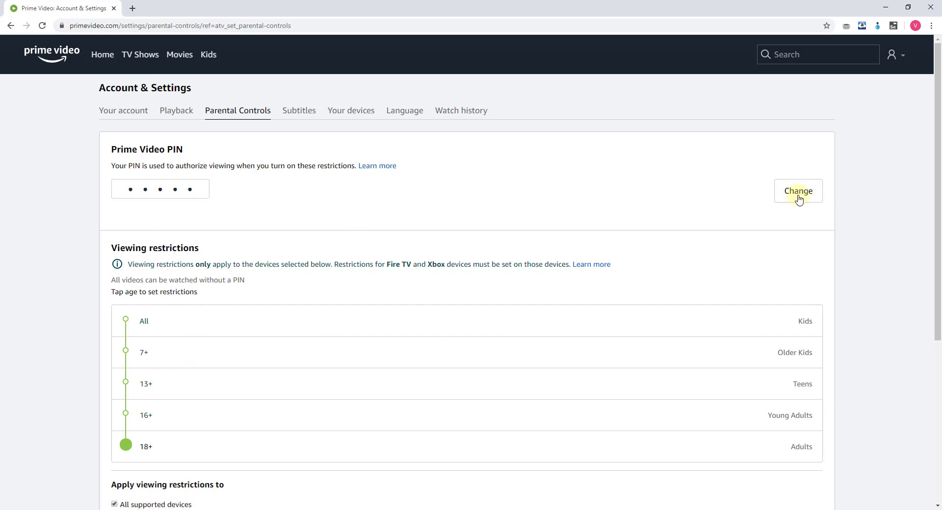
click(798, 190)
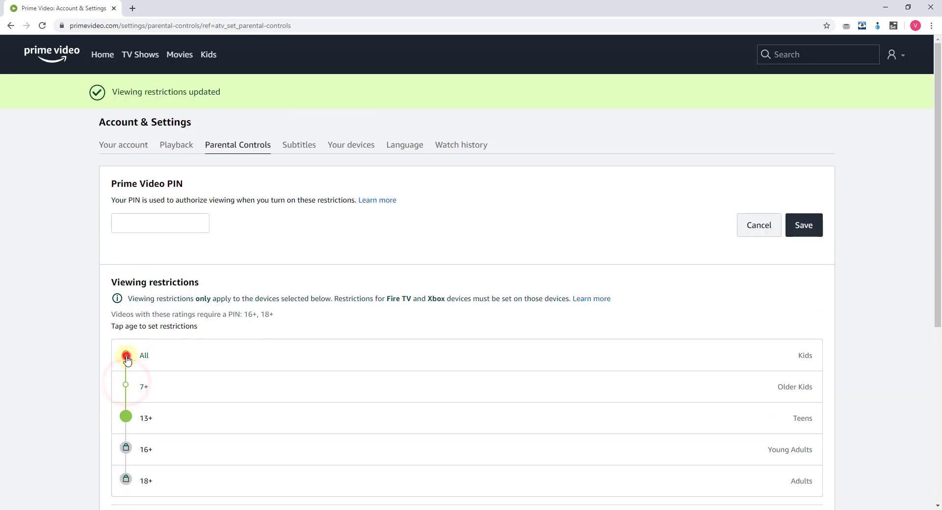
Set viewing restrictions to All so 7+, 13+, 16+ and 18+ require a PIN
click(126, 355)
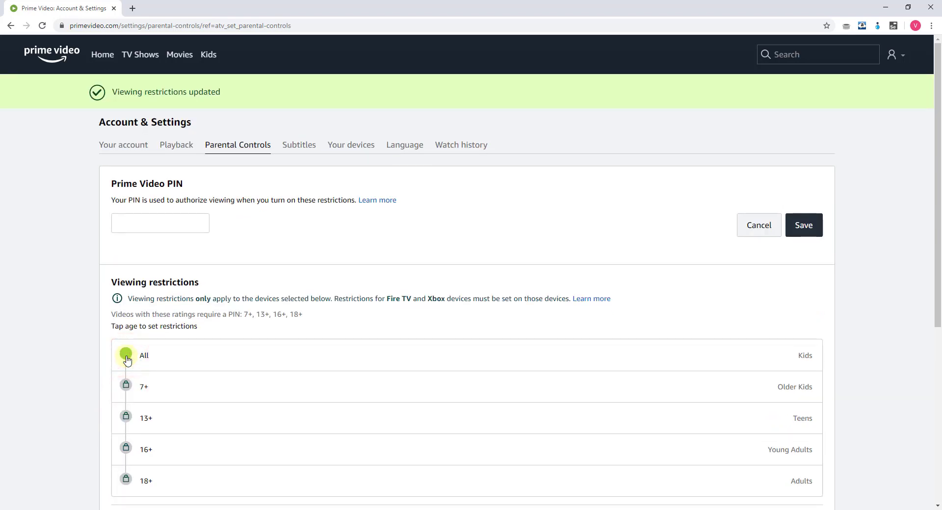
mouse_move(236, 298)
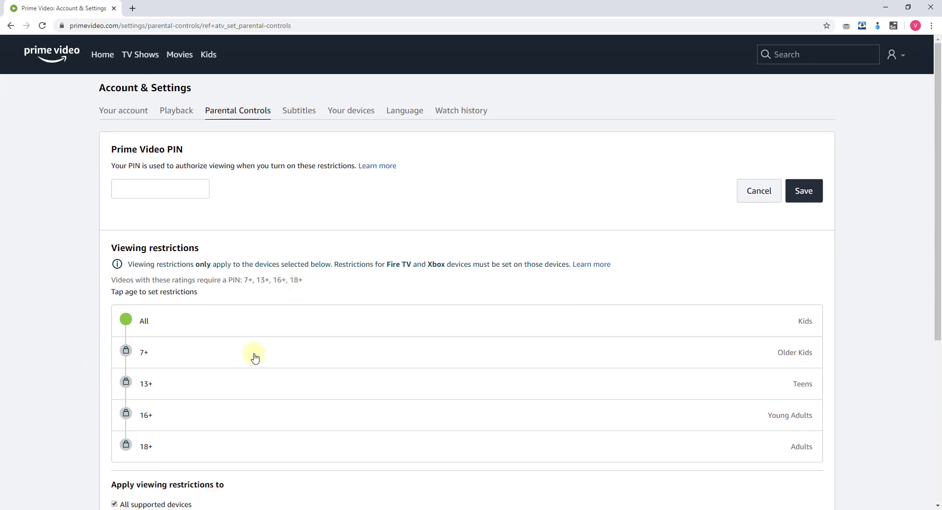
click(160, 189)
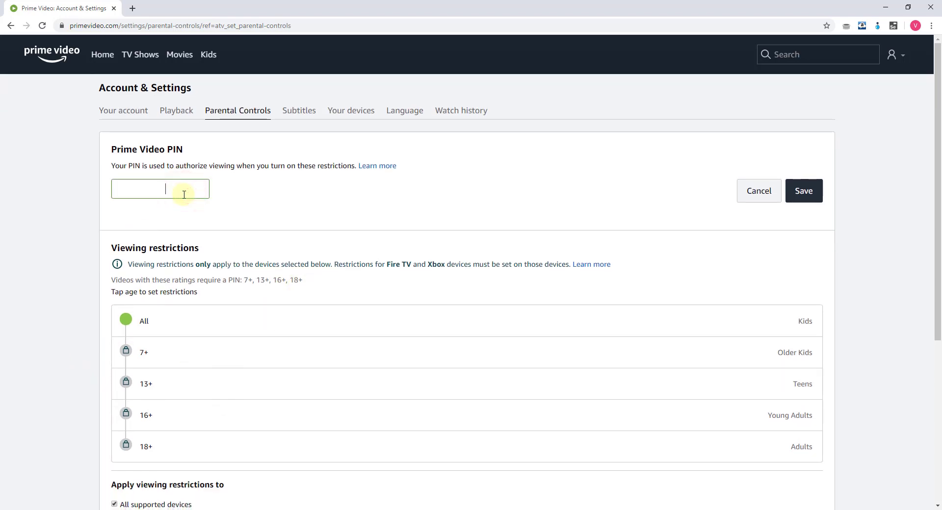
text(11111)
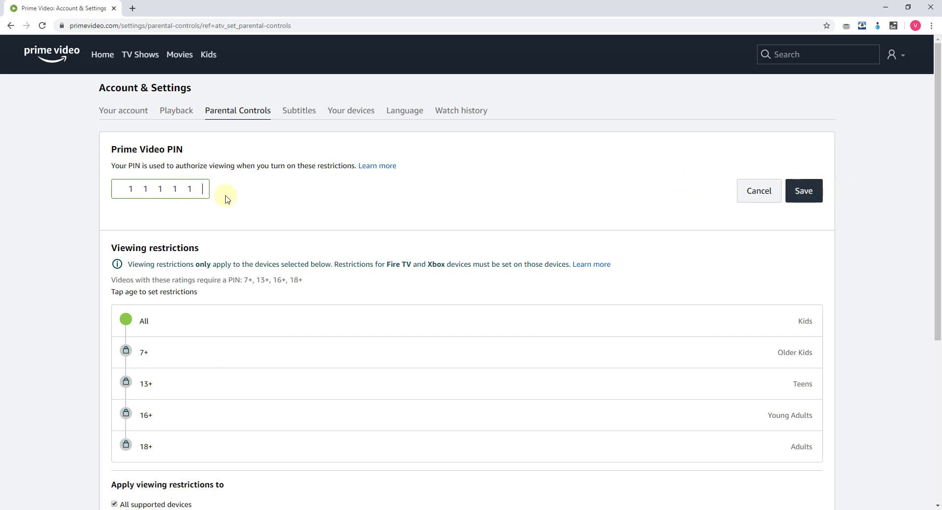
mouse_move(803, 191)
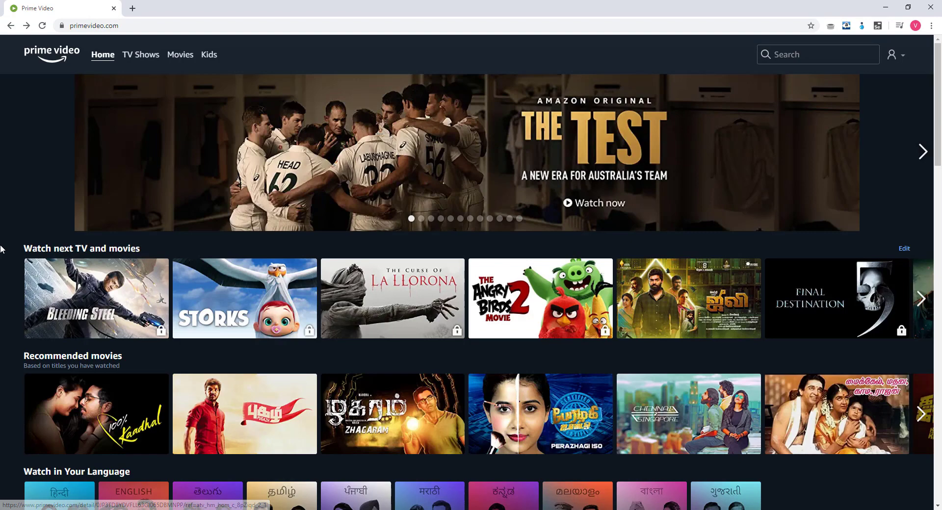
mouse_move(96, 298)
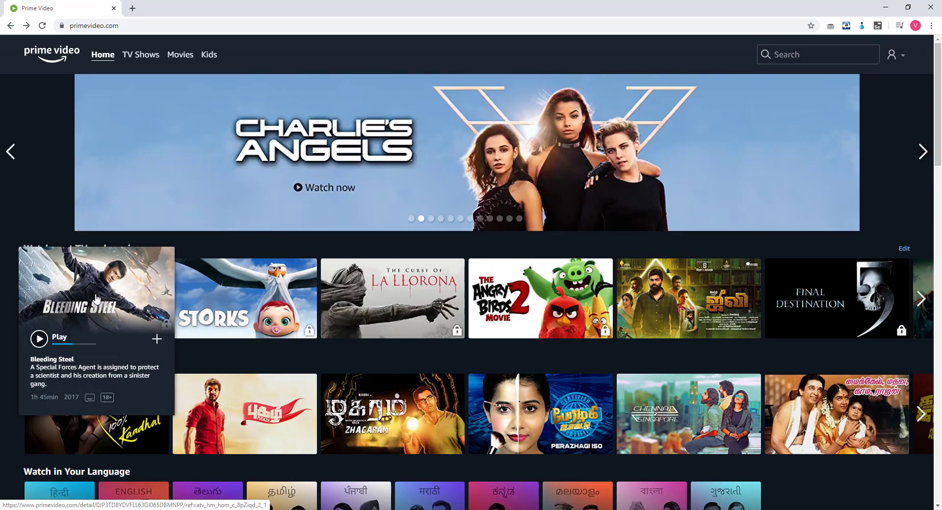
Start playing Bleeding Steel, triggering the Viewing Restrictions PIN prompt
click(96, 295)
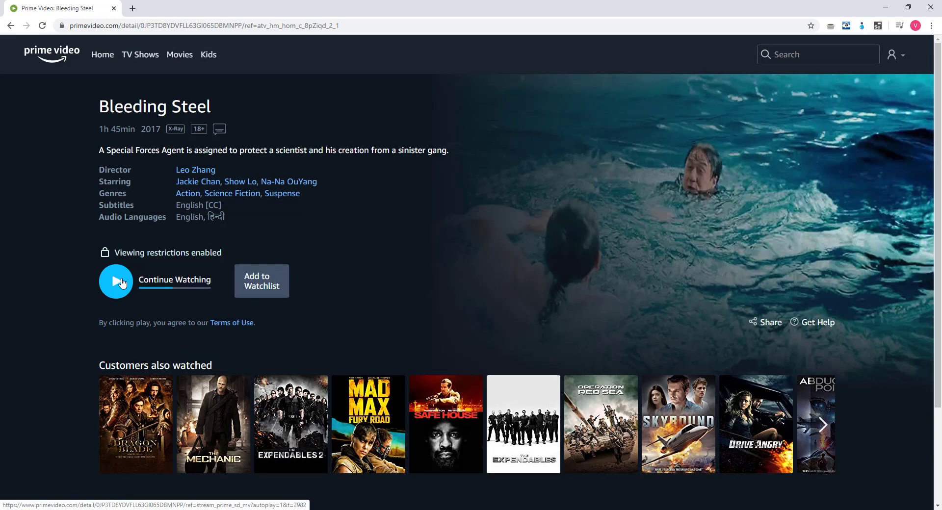
click(116, 281)
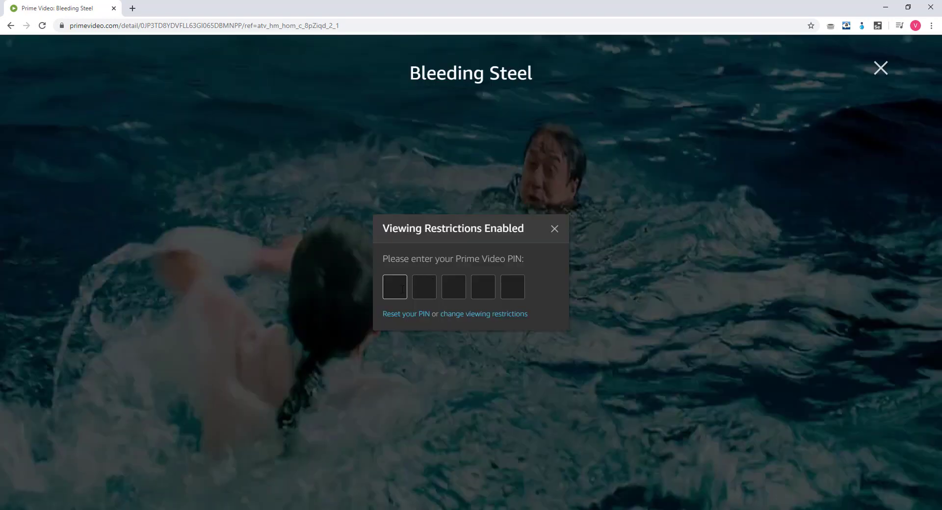